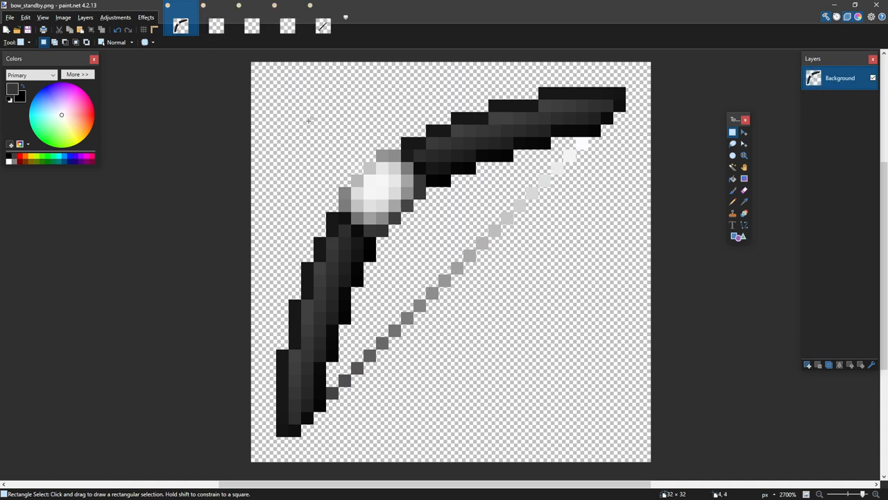
# Check the empty bow_pulling_1 and bow_pulling_2 frames, then view bow_pulling_0's arrow layer.
pyautogui.click(217, 26)
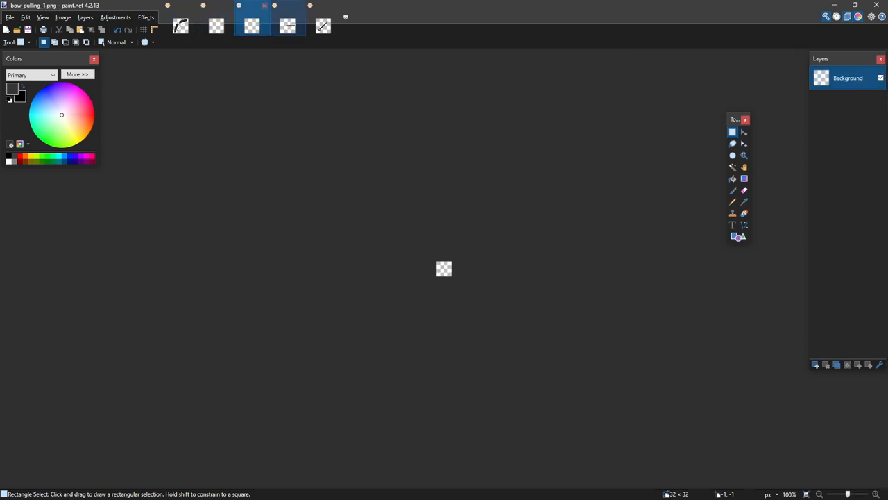
pyautogui.click(288, 17)
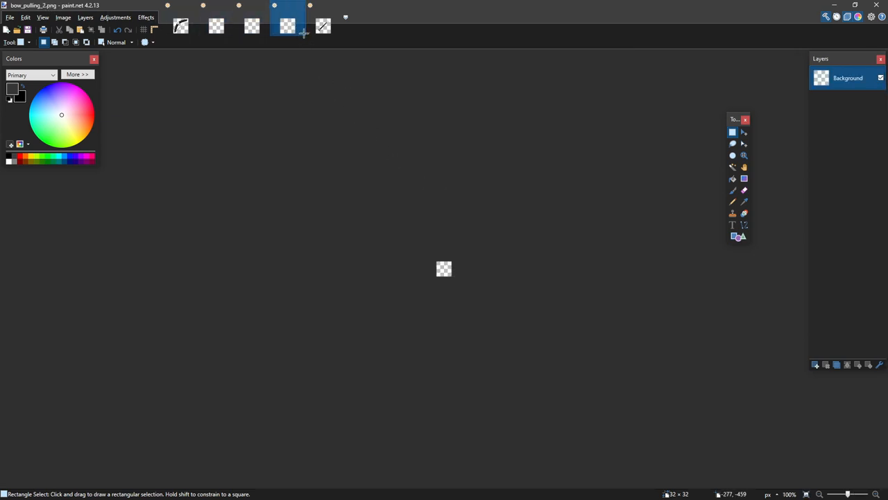
pyautogui.click(323, 17)
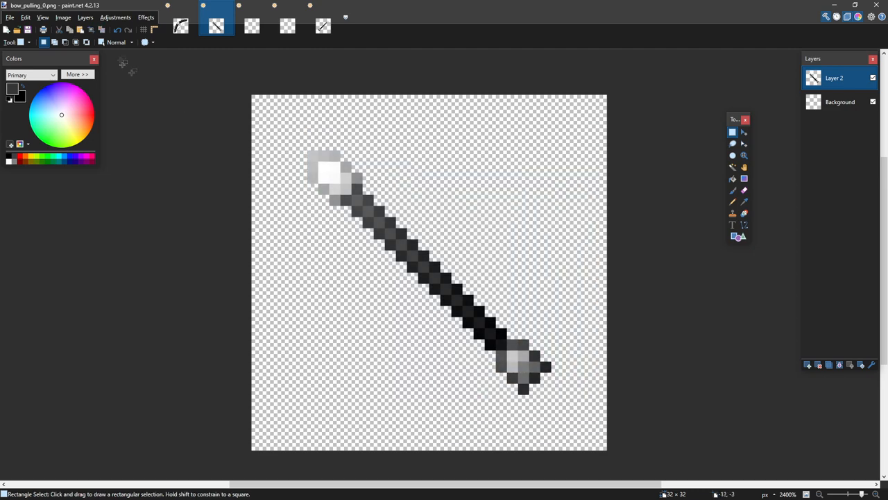
# Paste the standby bow into bow_pulling_0's background and shift the arrow up-left across it.
pyautogui.click(180, 26)
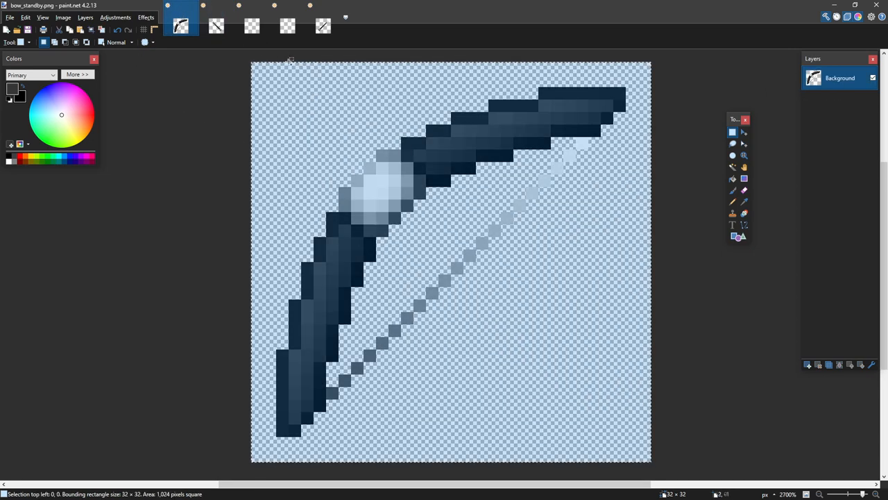
pyautogui.click(217, 25)
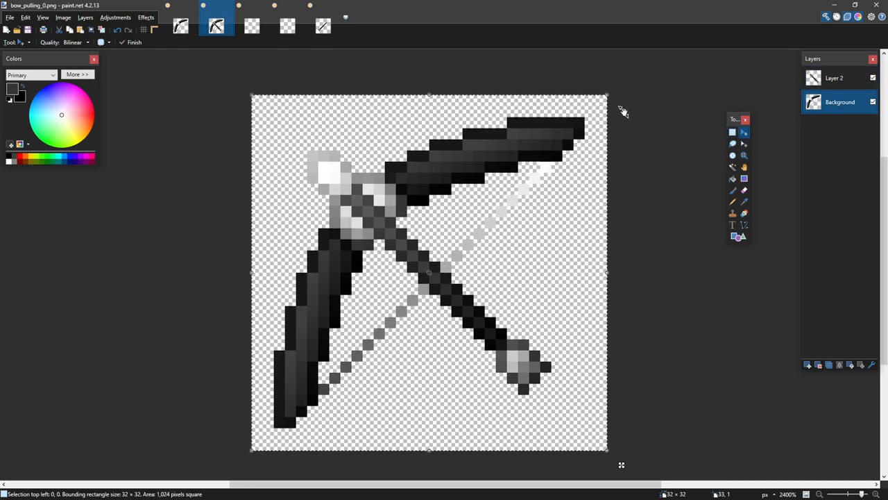
pyautogui.click(836, 78)
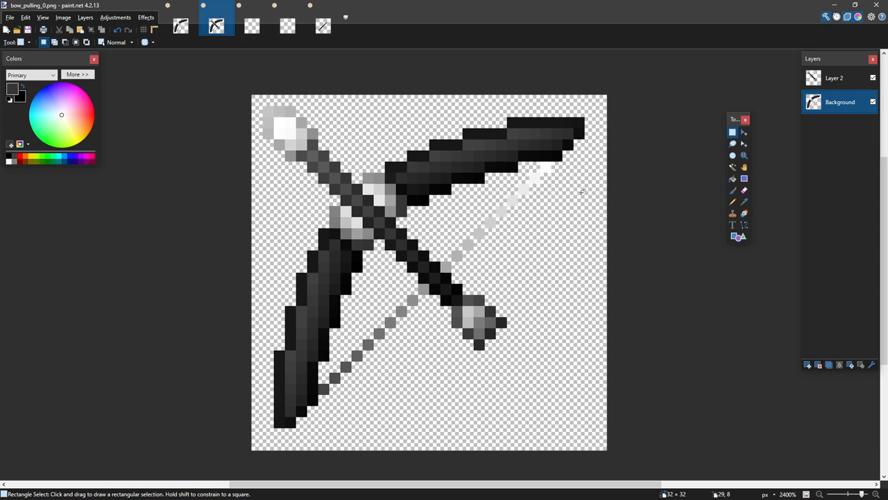
# Erase the straight bowstring, sample colours from the image, and activate the arrow's Layer 2.
pyautogui.click(744, 201)
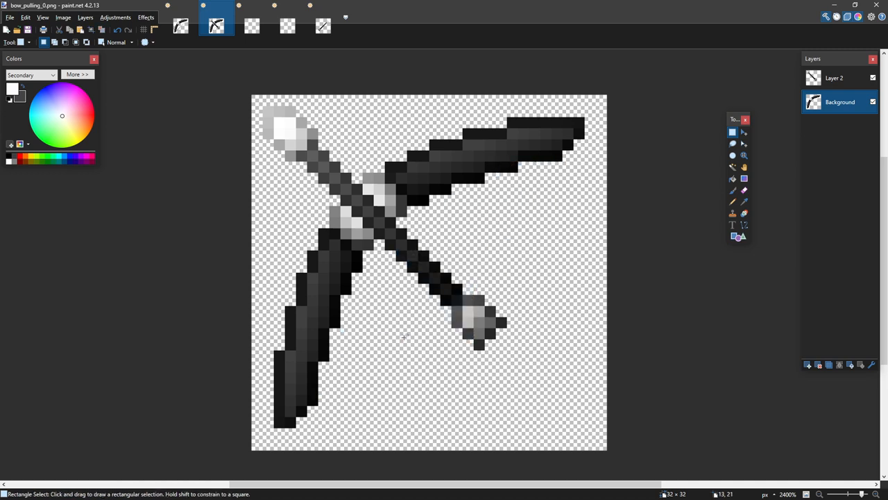
pyautogui.click(744, 202)
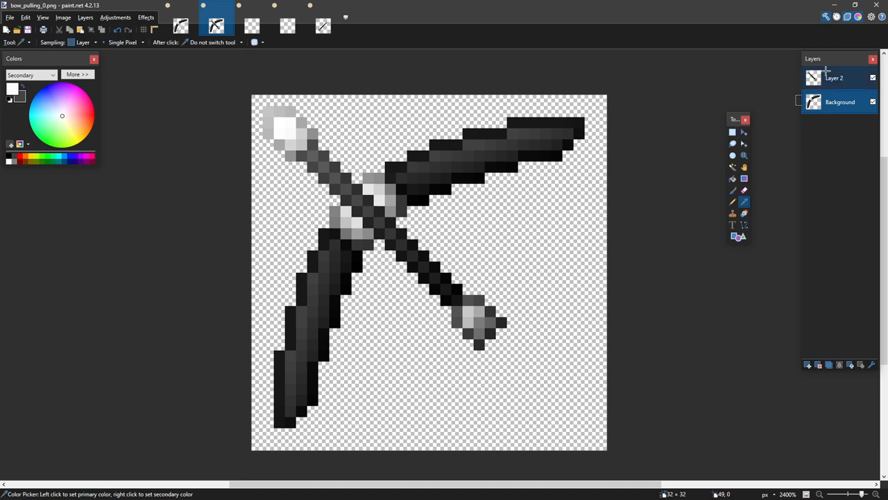
pyautogui.click(836, 77)
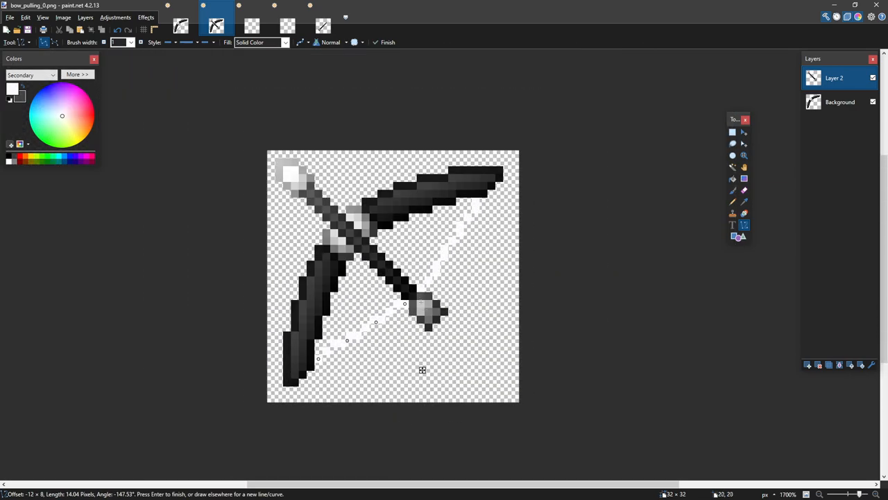
# Finish the bent string curve to the arrow's tail, shade it grey, and merge layers.
pyautogui.click(733, 167)
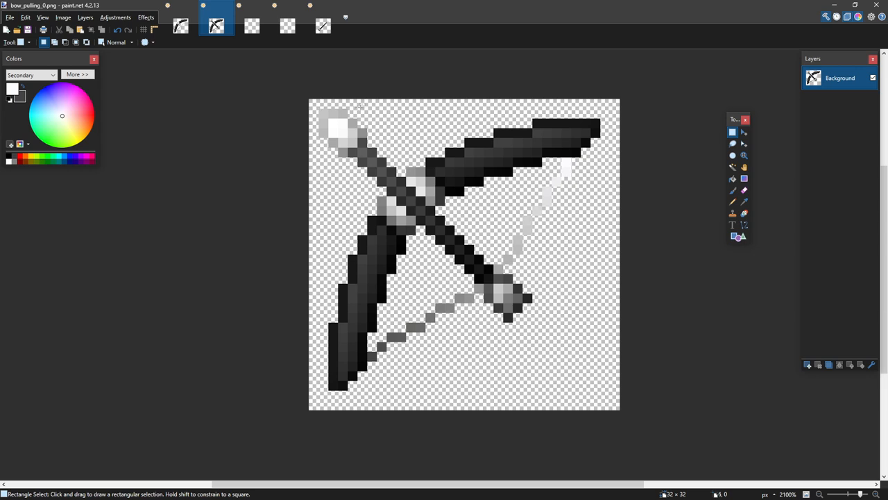
# Copy bow_pulling_0 into bow_pulling_1 and redraw it with the arrow pulled further back.
pyautogui.click(808, 364)
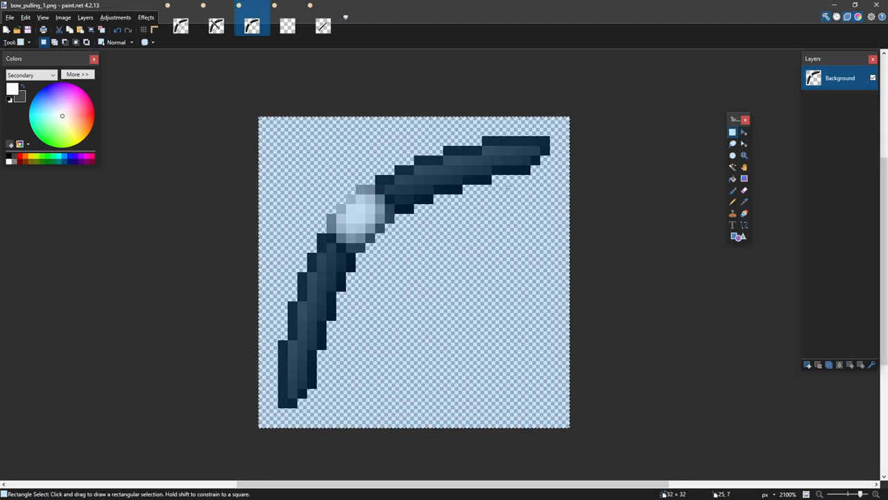
pyautogui.click(217, 26)
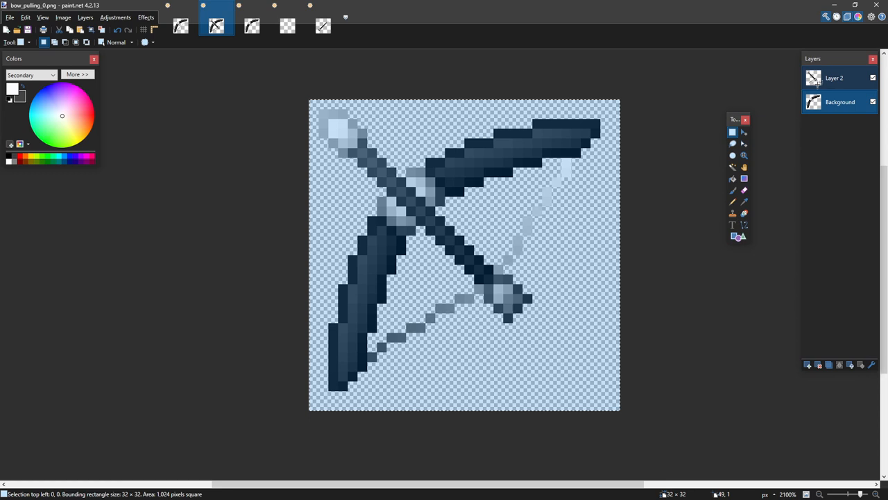
pyautogui.click(252, 25)
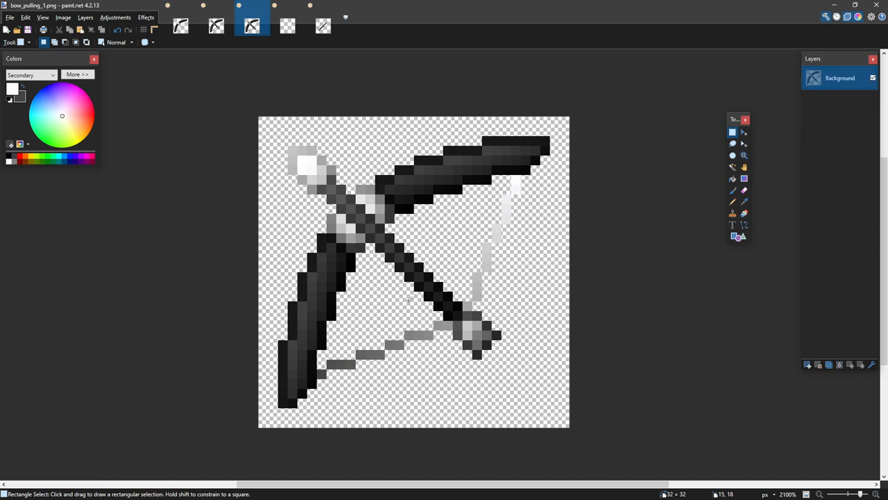
pyautogui.moveTo(472, 267)
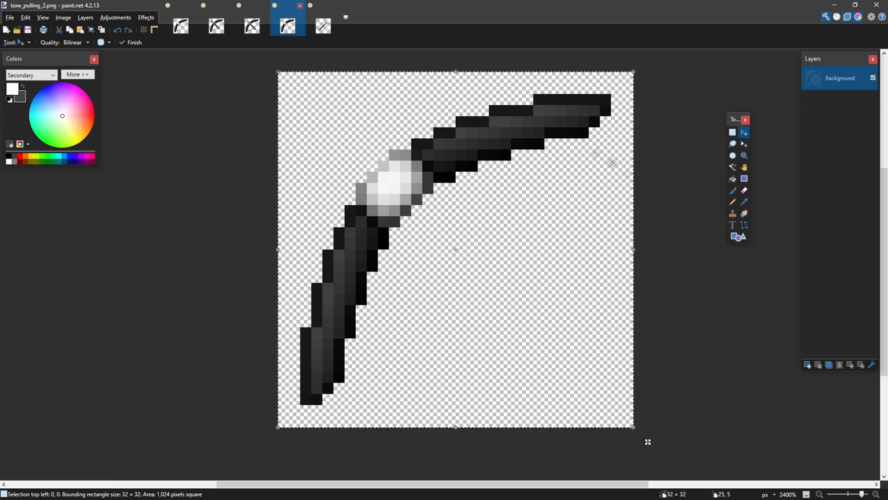
# Paste bow_pulling_1 as a new layer in bow_pulling_2, pull the arrow back furthest, reshade the string.
pyautogui.click(808, 365)
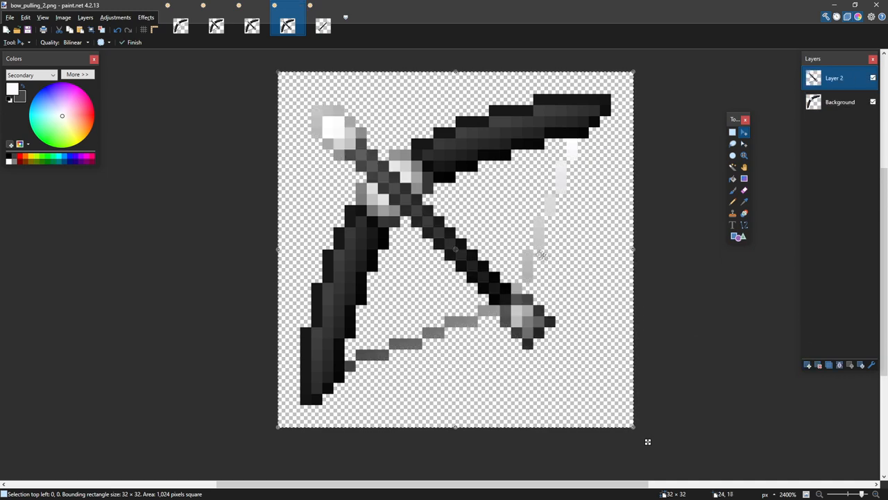
pyautogui.click(732, 132)
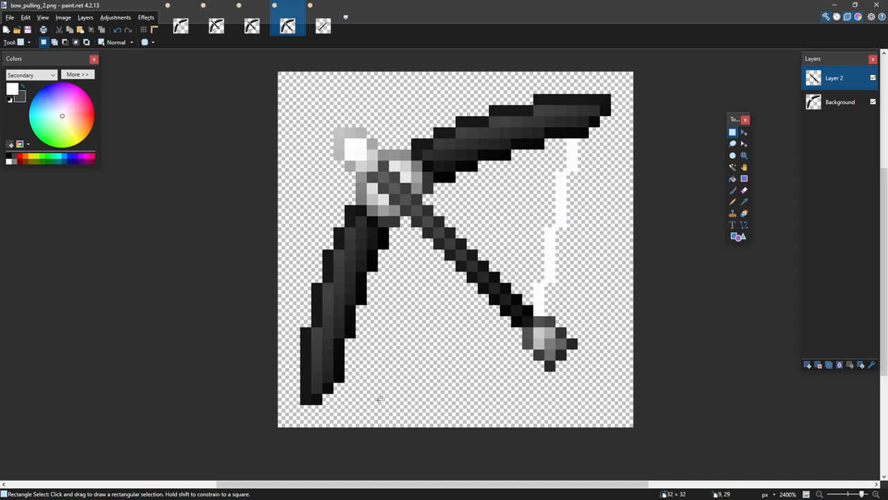
pyautogui.click(744, 224)
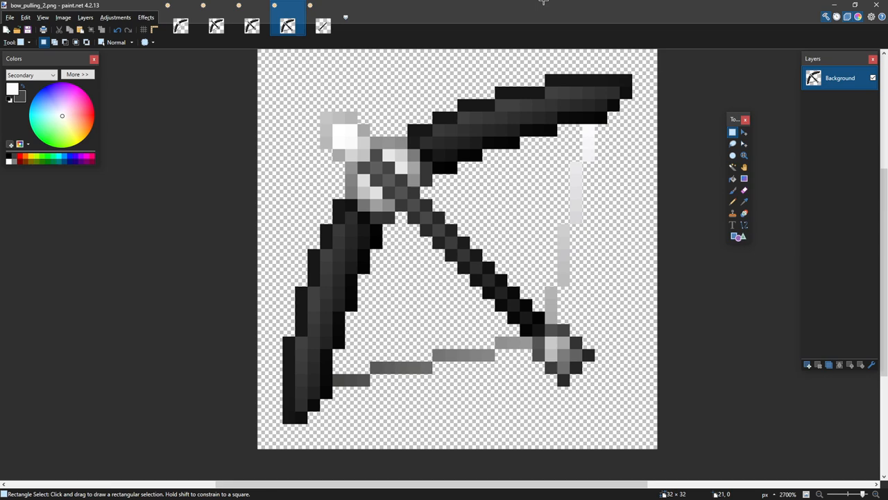
# Save the bow frames into textures/items, then show Minecraft's F3 debug overlay with the bow held.
pyautogui.click(252, 26)
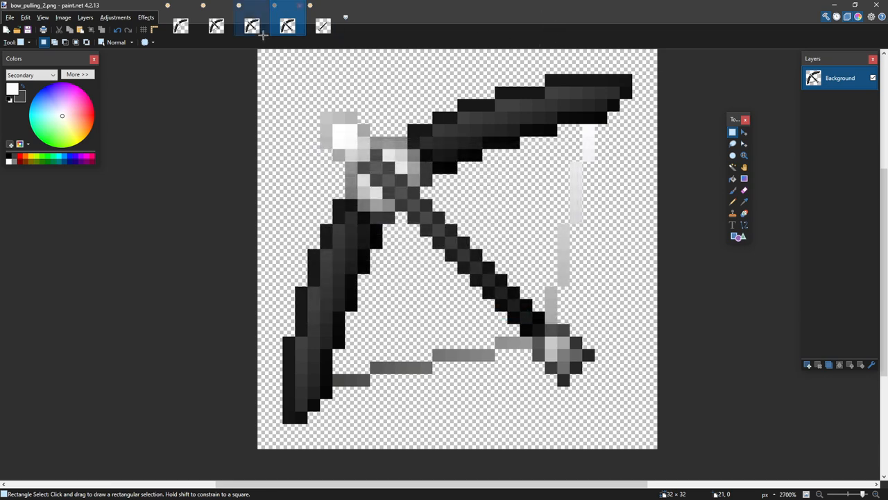
pyautogui.click(288, 25)
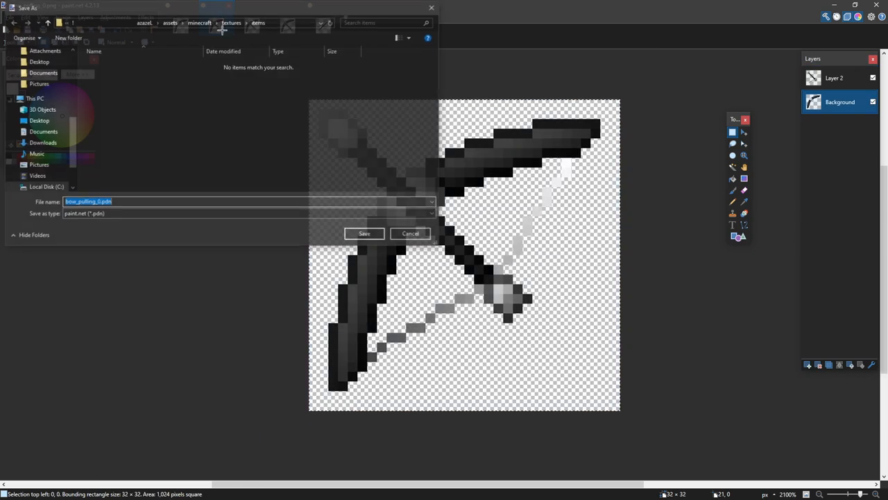
pyautogui.click(364, 233)
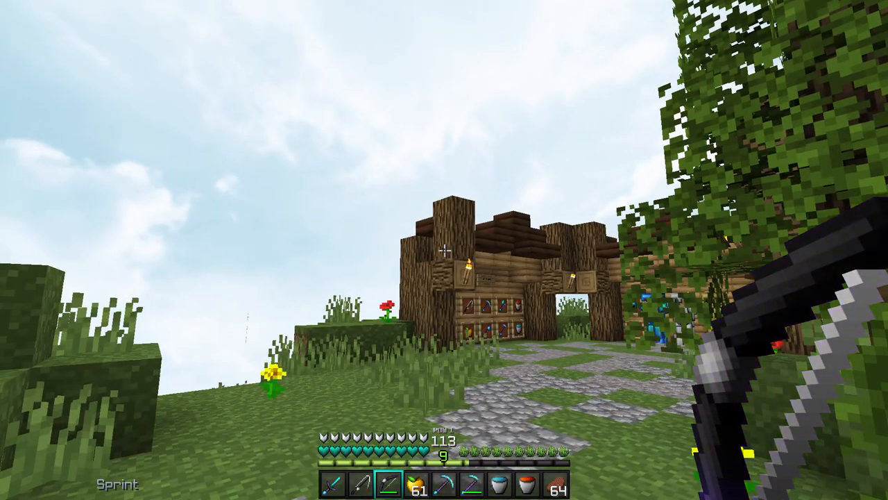
pyautogui.press('F3')
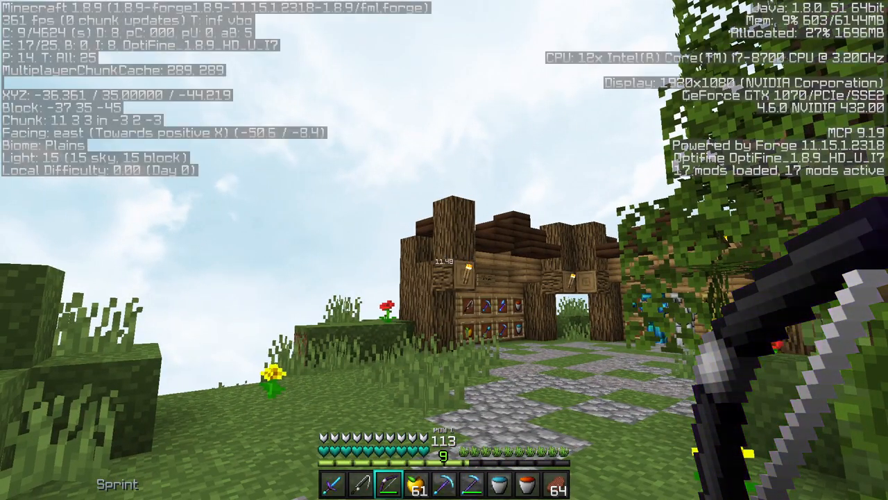